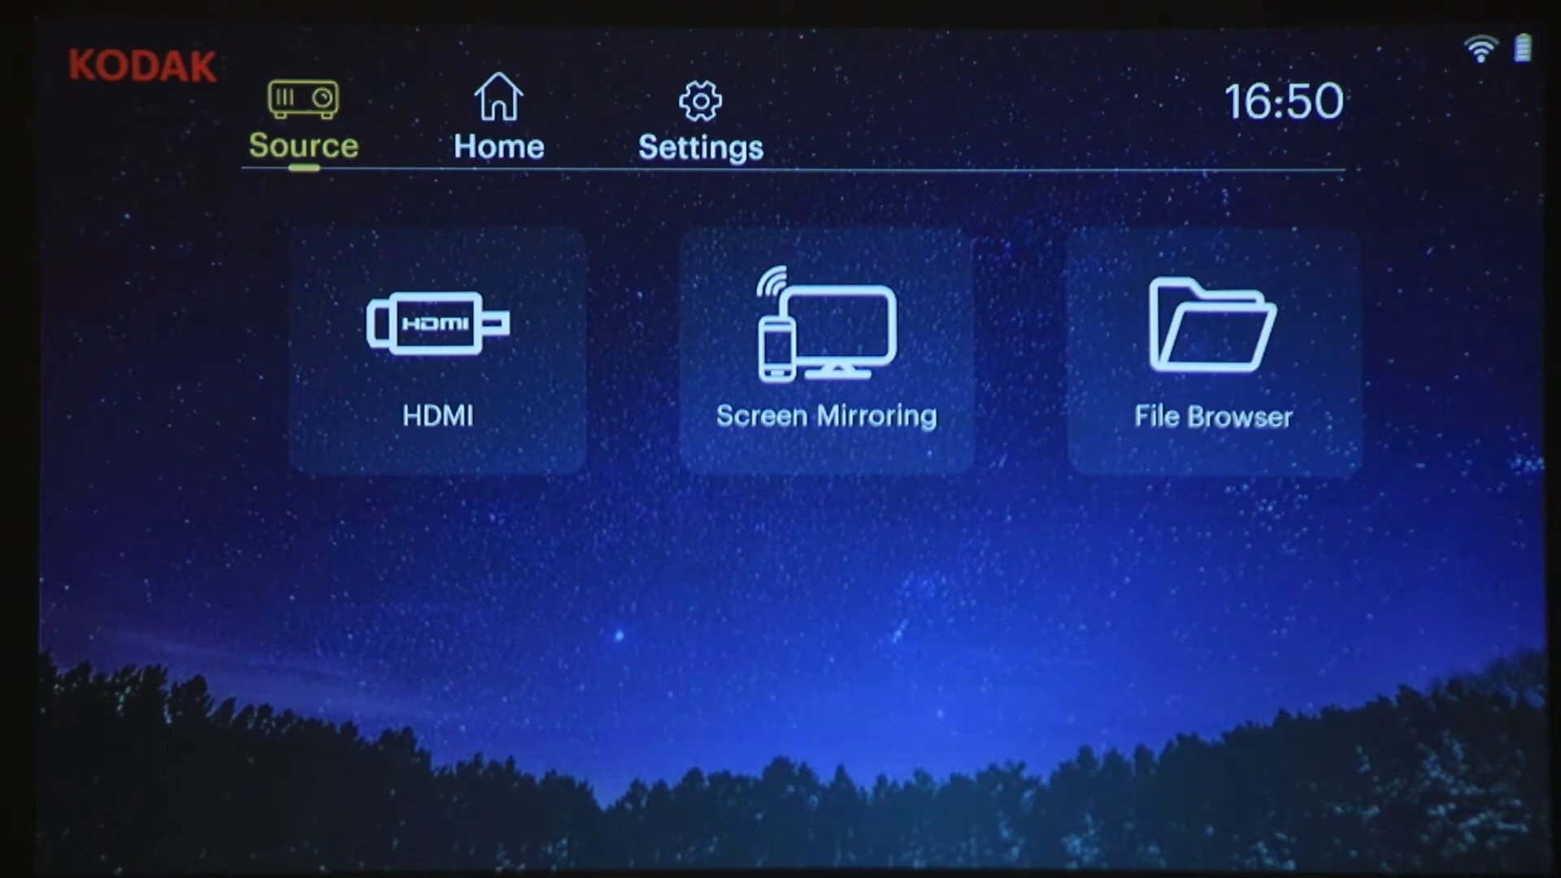
Switch the projector source to Screen Mirroring in AirPlay mode
{"action": "left_click", "coordinate": [826, 349]}
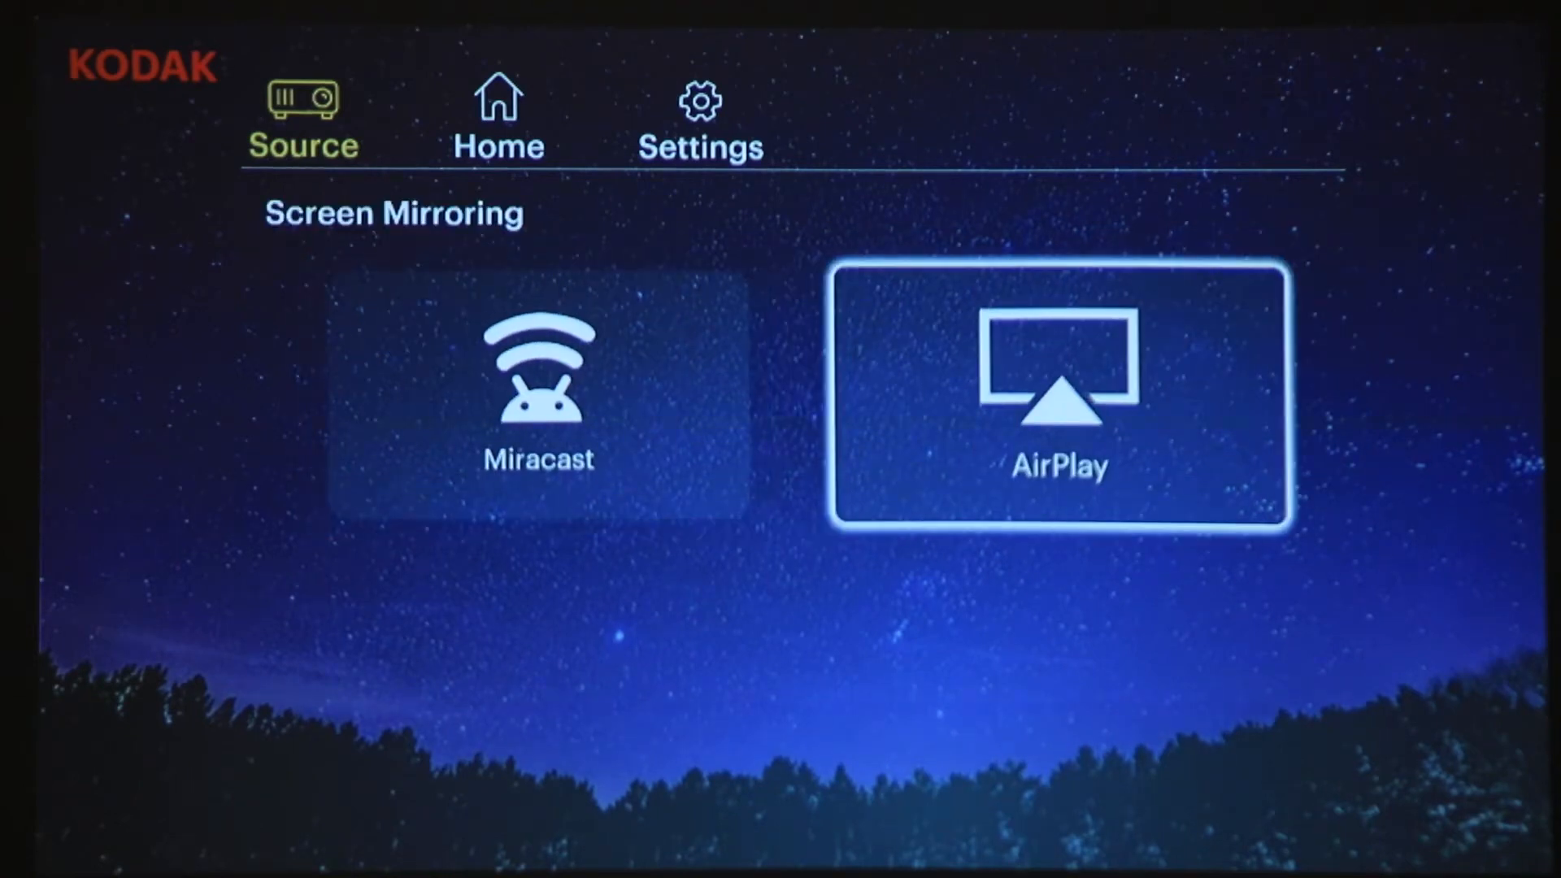
{"action": "left_click", "coordinate": [1061, 398]}
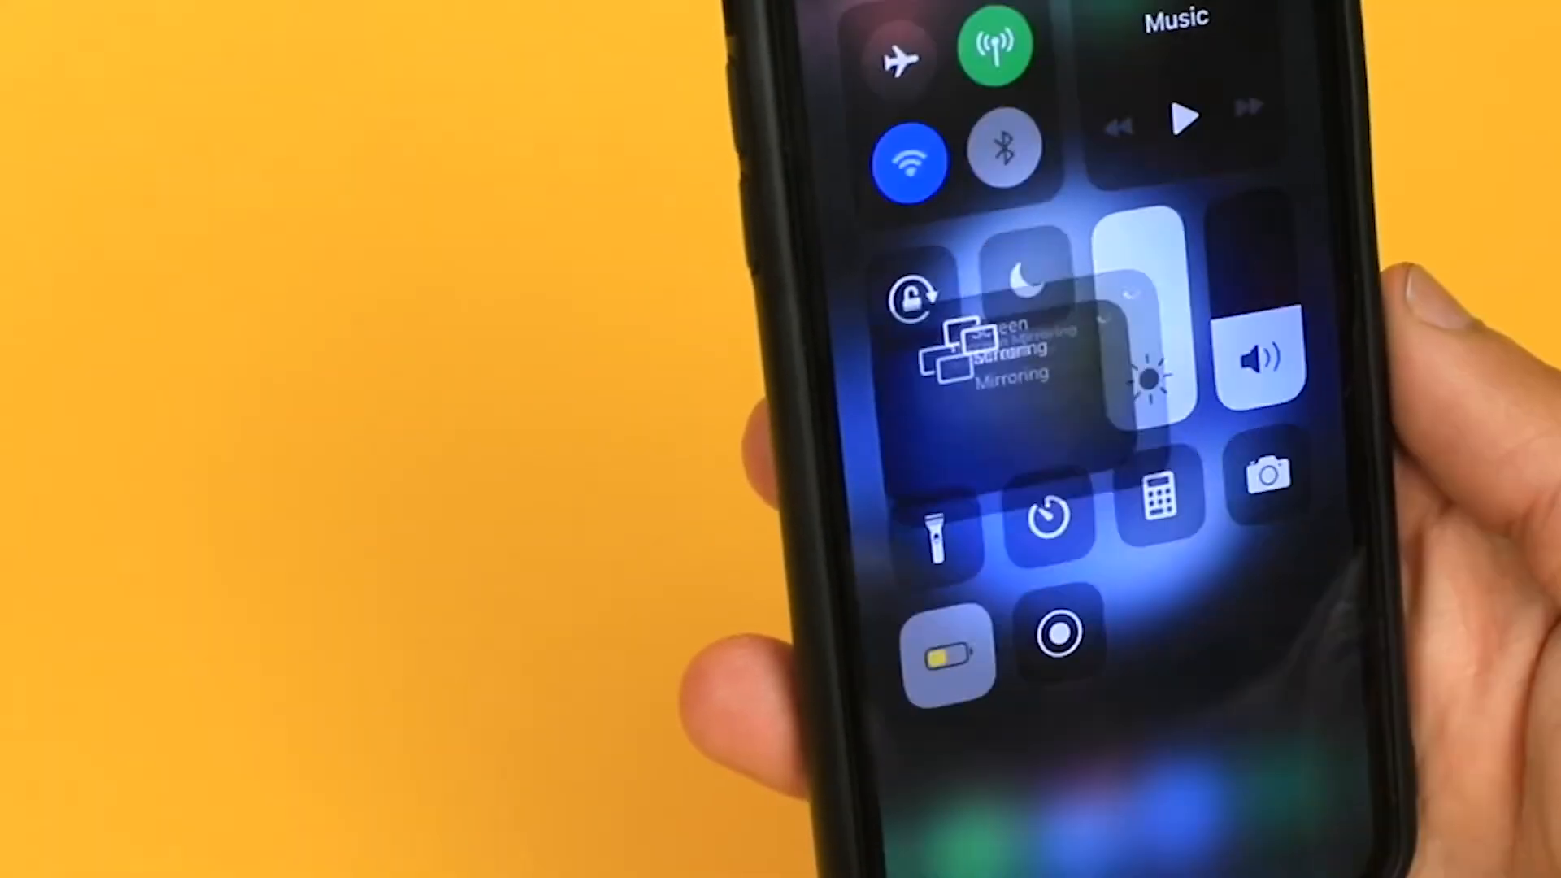
Mirror the iPhone screen to the Kodak projector from Control Center's Screen Mirroring
{"action": "left_click", "coordinate": [966, 354]}
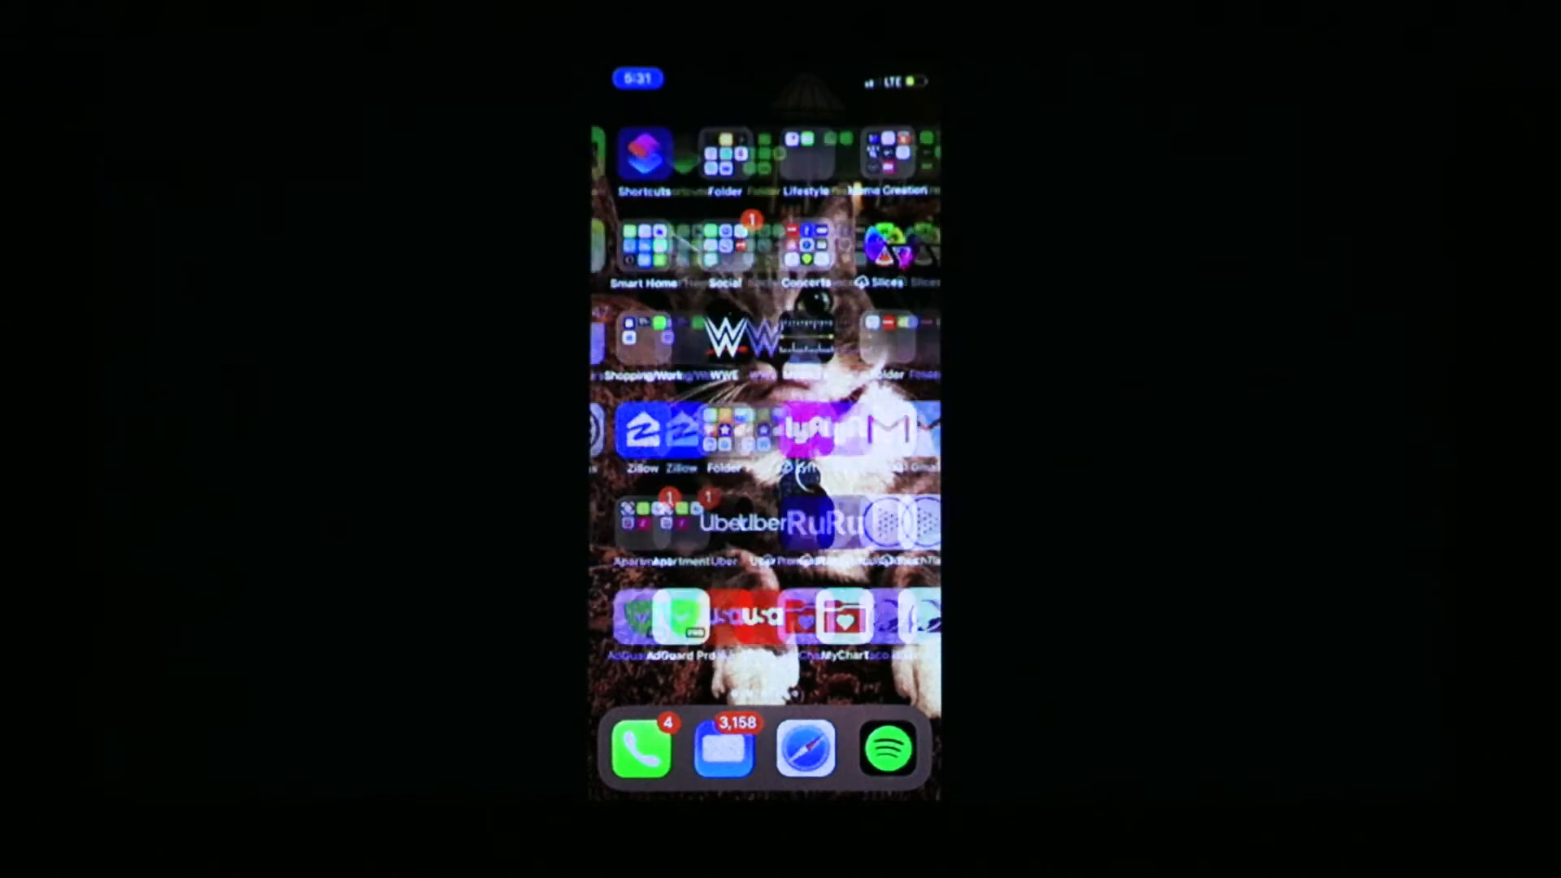
Browse the mirrored iPhone to a Netflix episode page of The Office
{"action": "scroll", "scroll_direction": "left", "scroll_amount": 3}
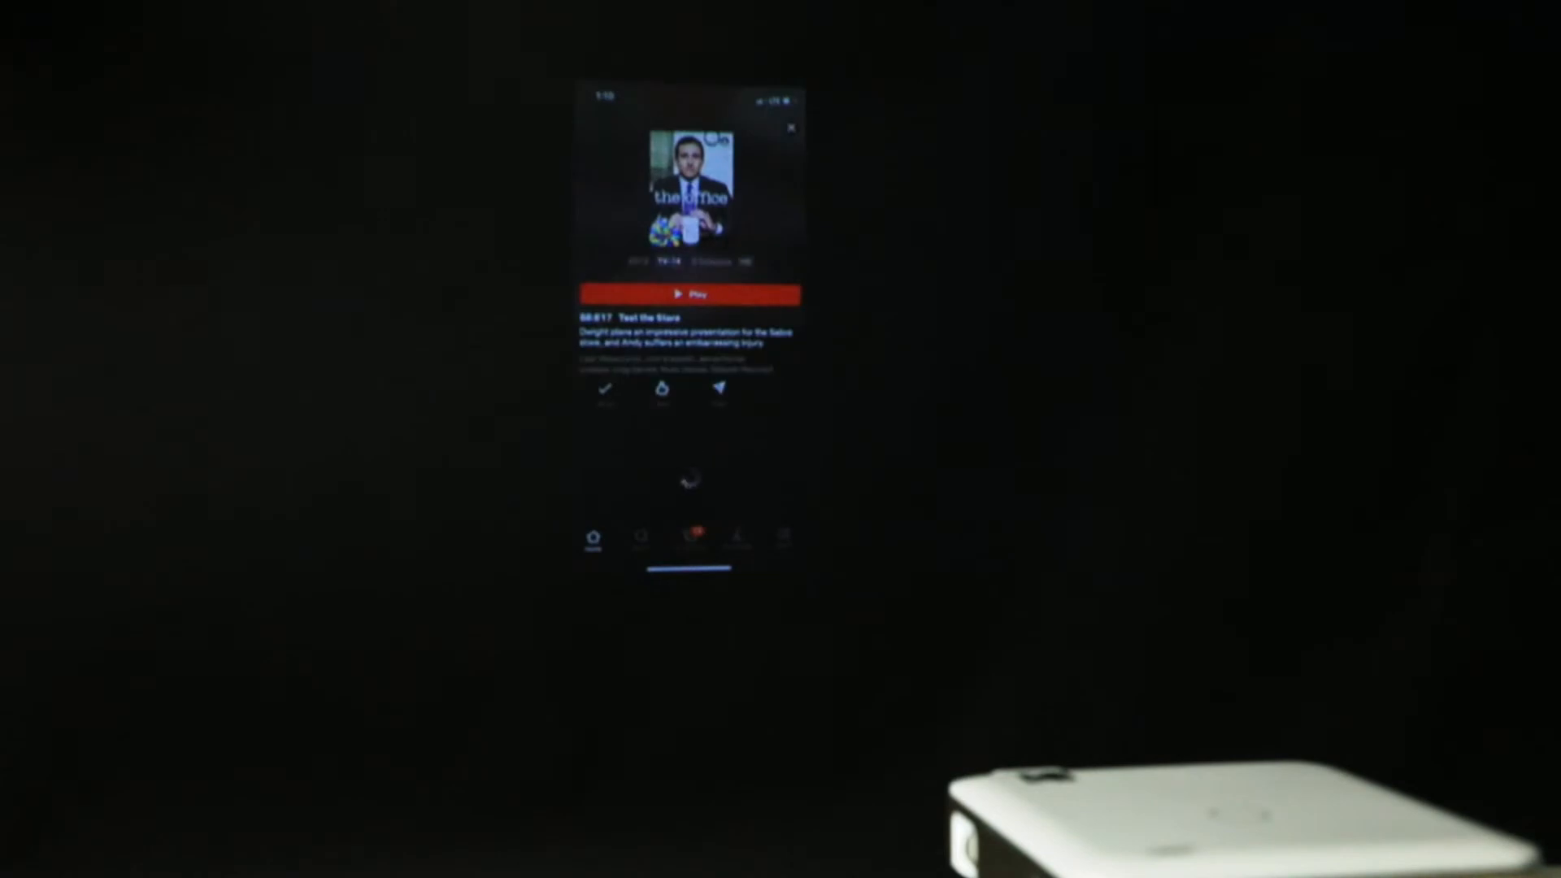
{"action": "left_click", "coordinate": [689, 293]}
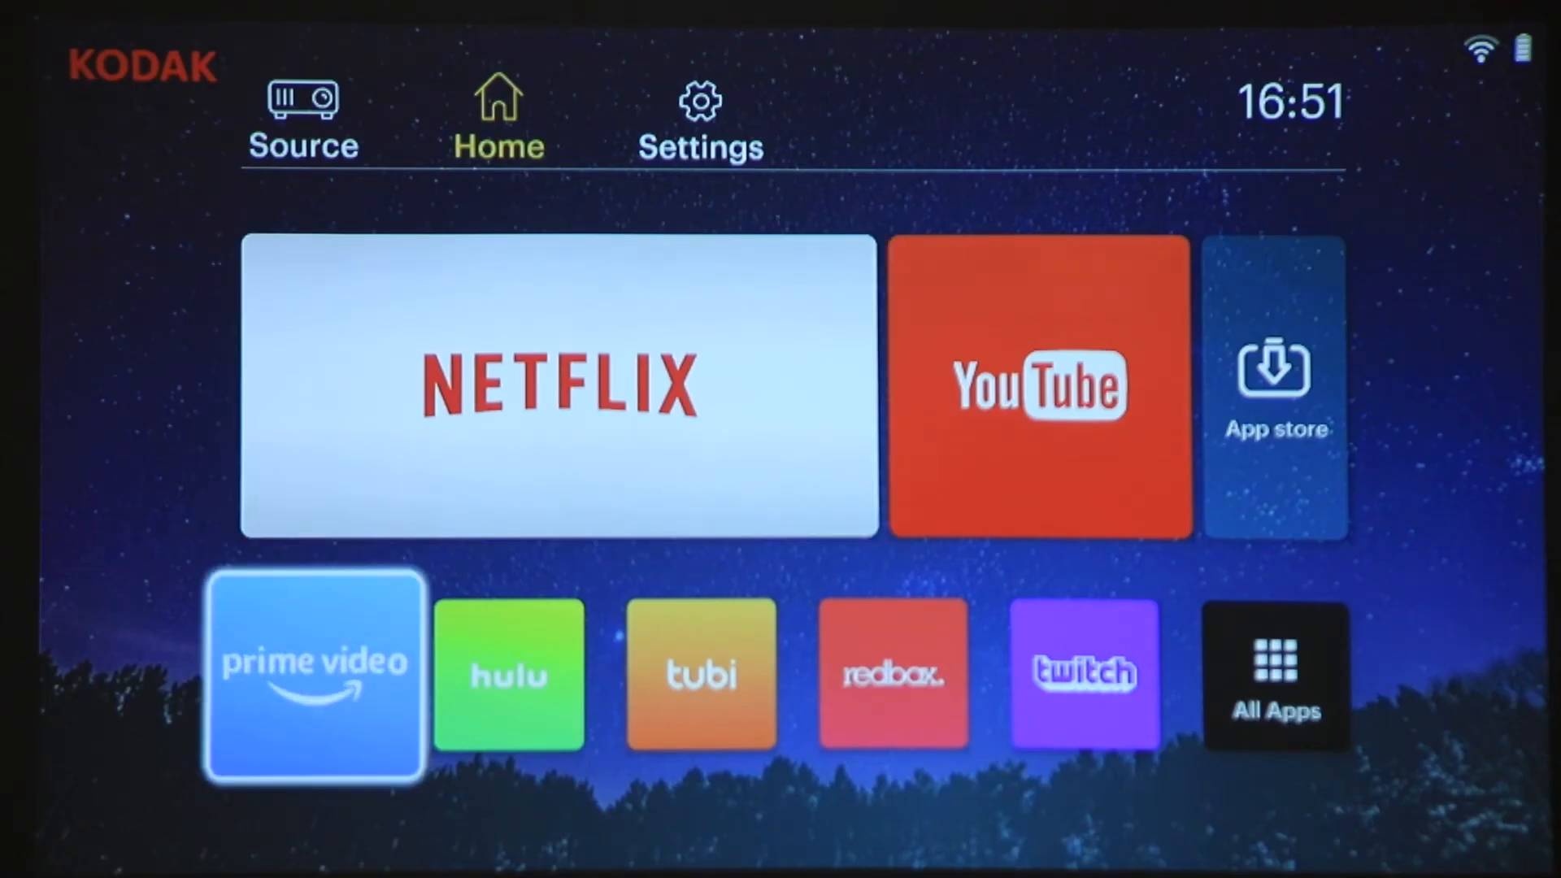
Launch the Prime Video tile from the projector's home app row
{"action": "left_click", "coordinate": [701, 675]}
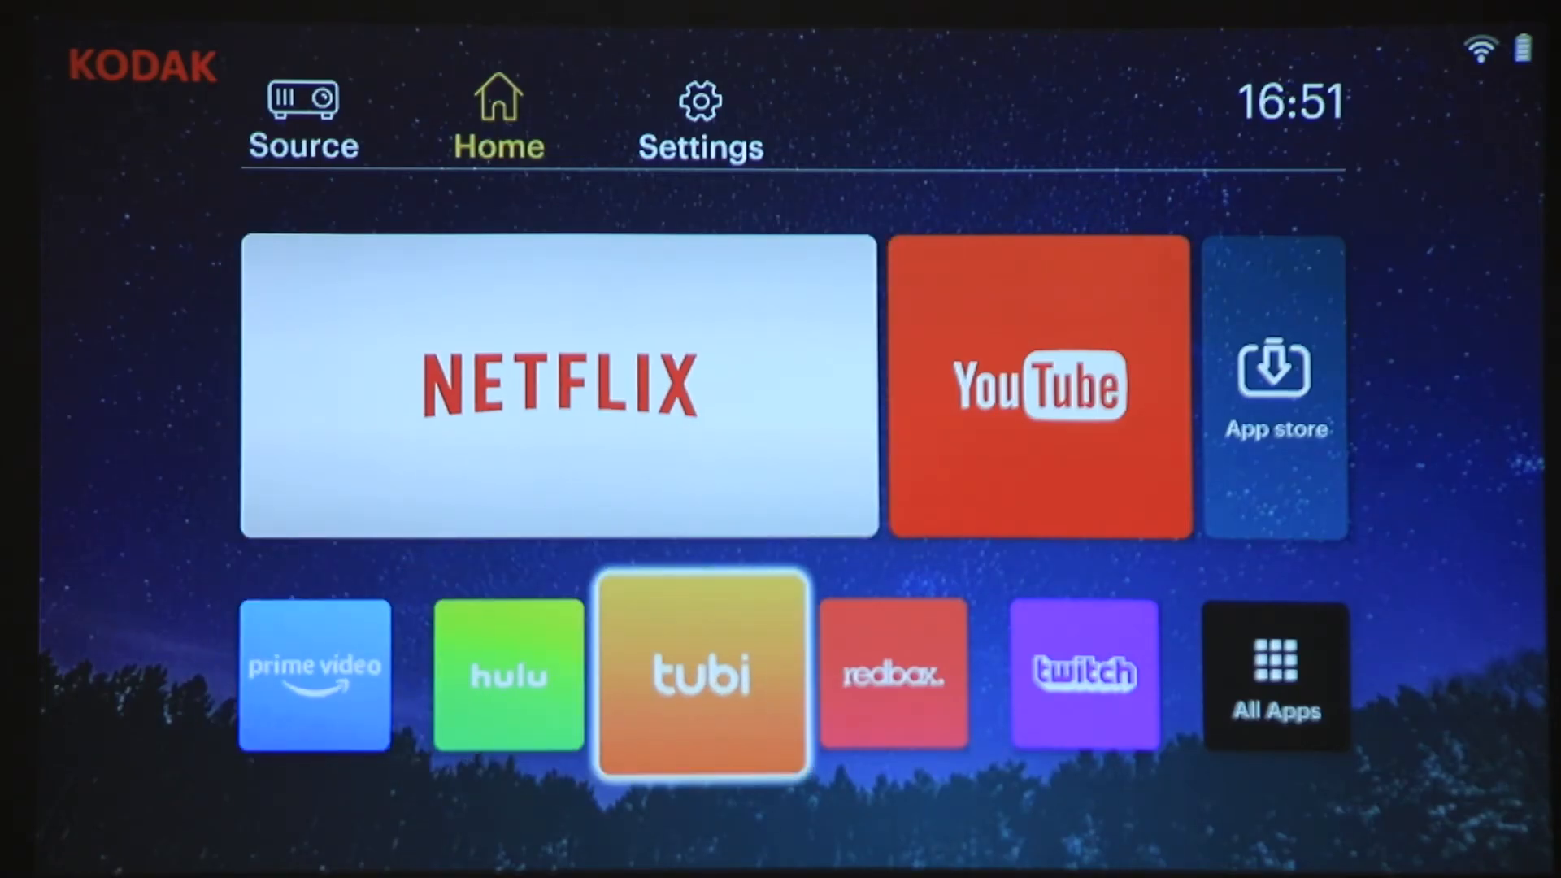
{"action": "left_click", "coordinate": [314, 675]}
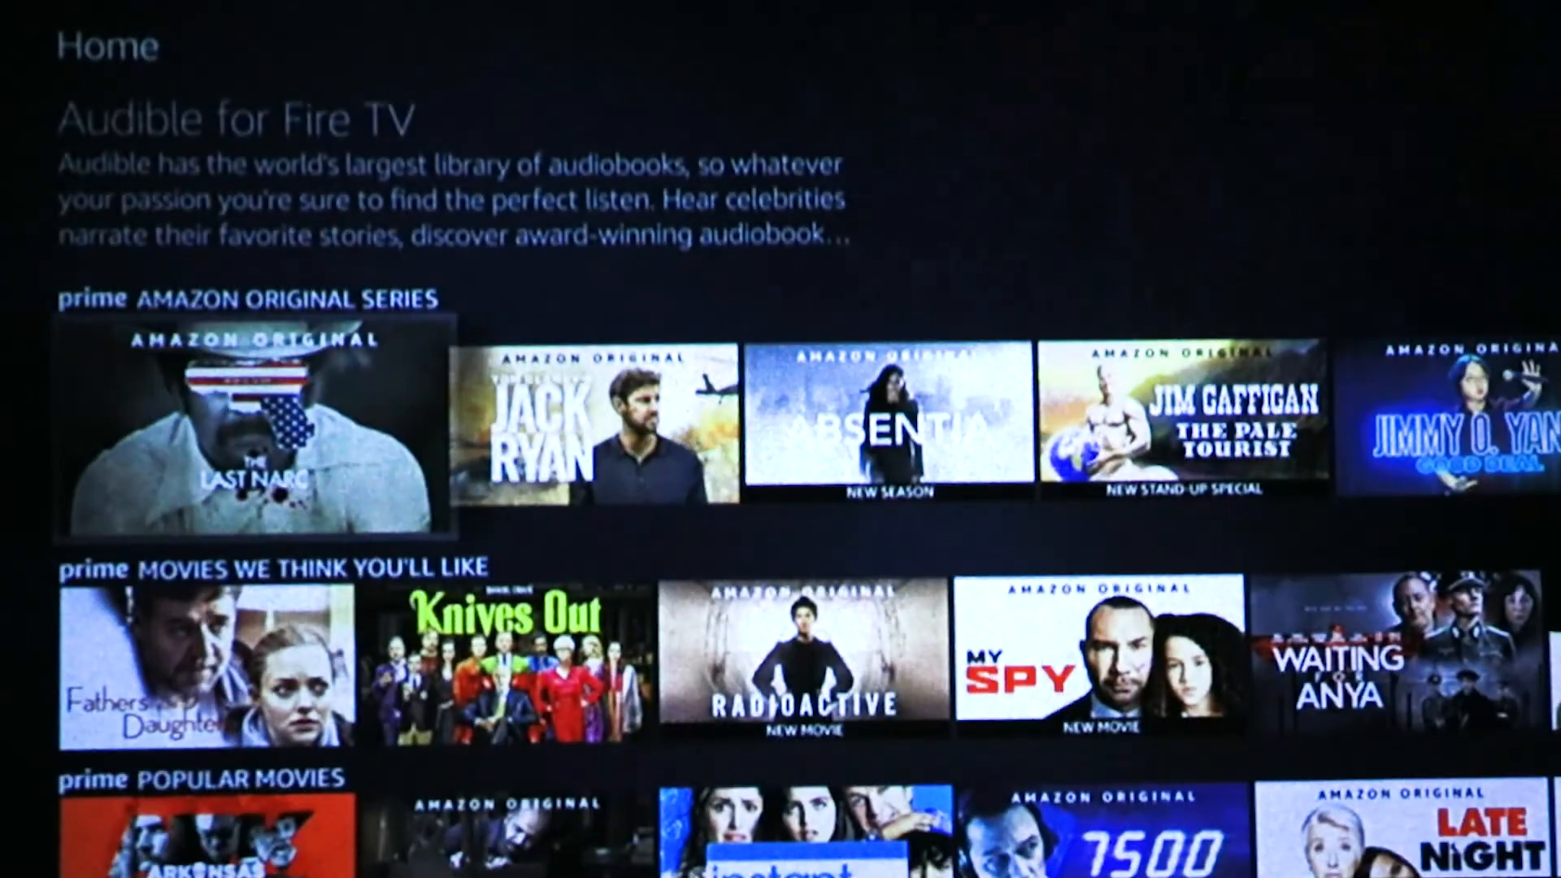